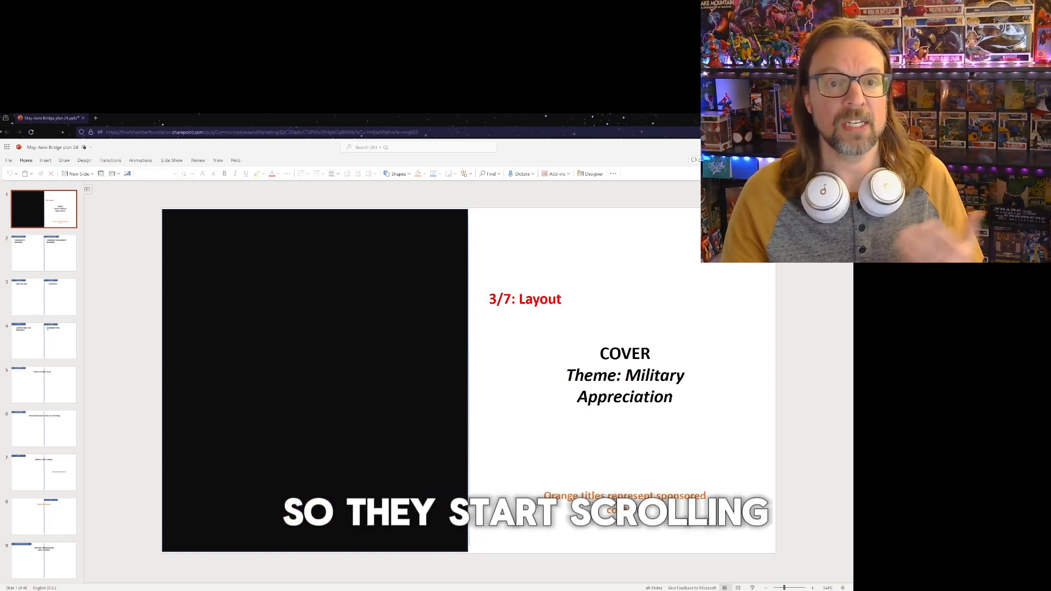
Step through the Community Builders, Who We Are and Contents, and president's note slides
{"action": "left_click", "coordinate": [43, 252]}
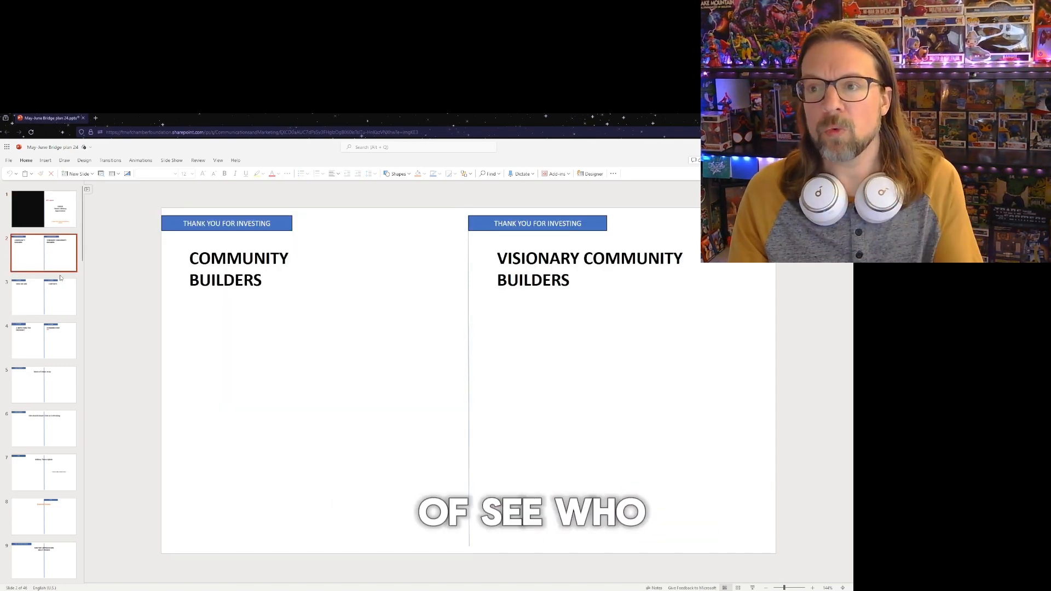
{"action": "left_click", "coordinate": [43, 297]}
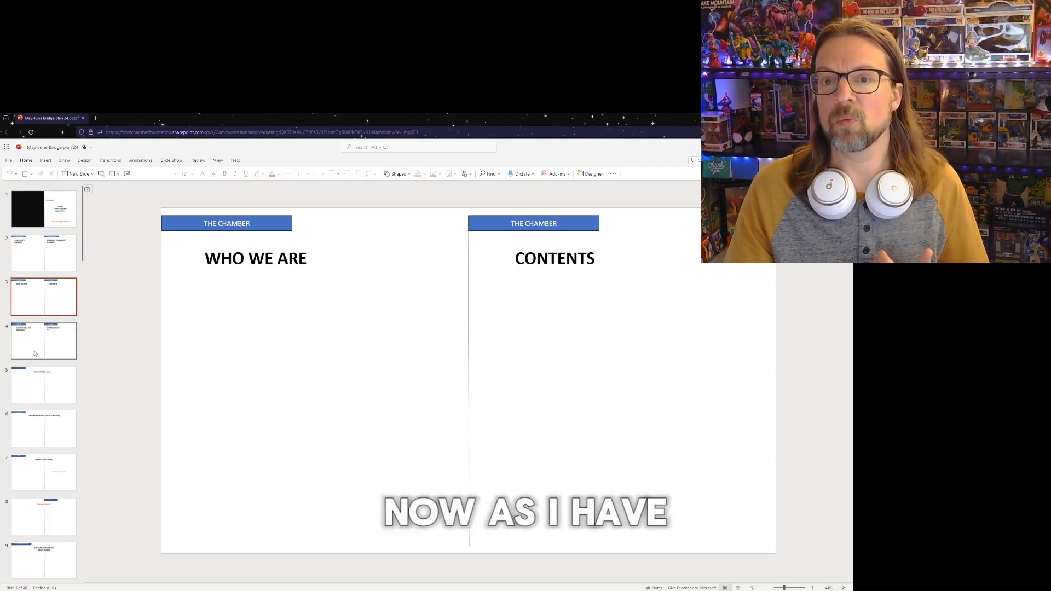
{"action": "left_click", "coordinate": [43, 341]}
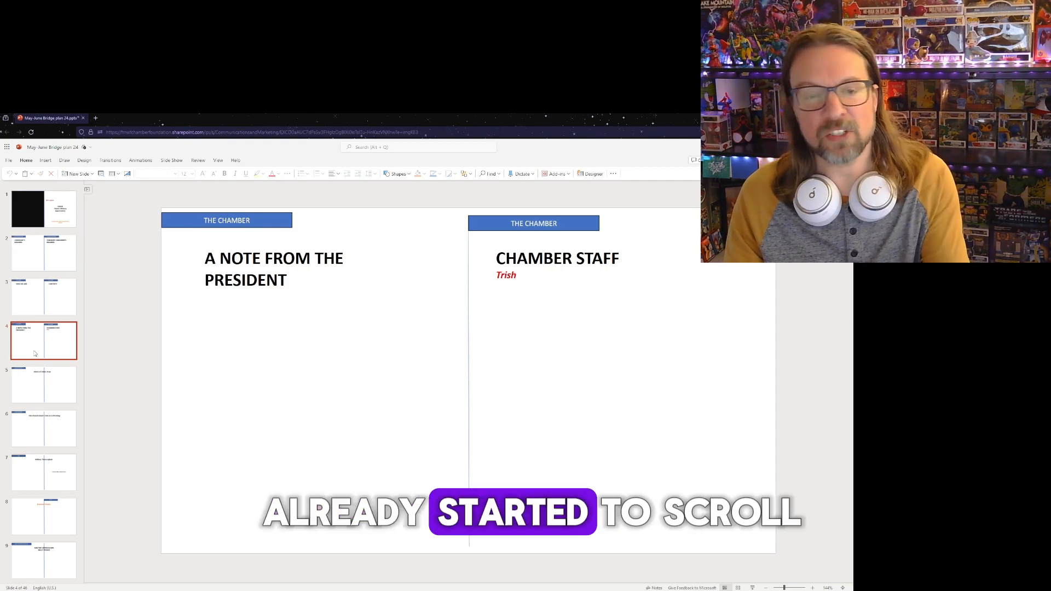
Show slide 7, the Military Theme Splash that opens the military section
{"action": "left_click", "coordinate": [42, 384]}
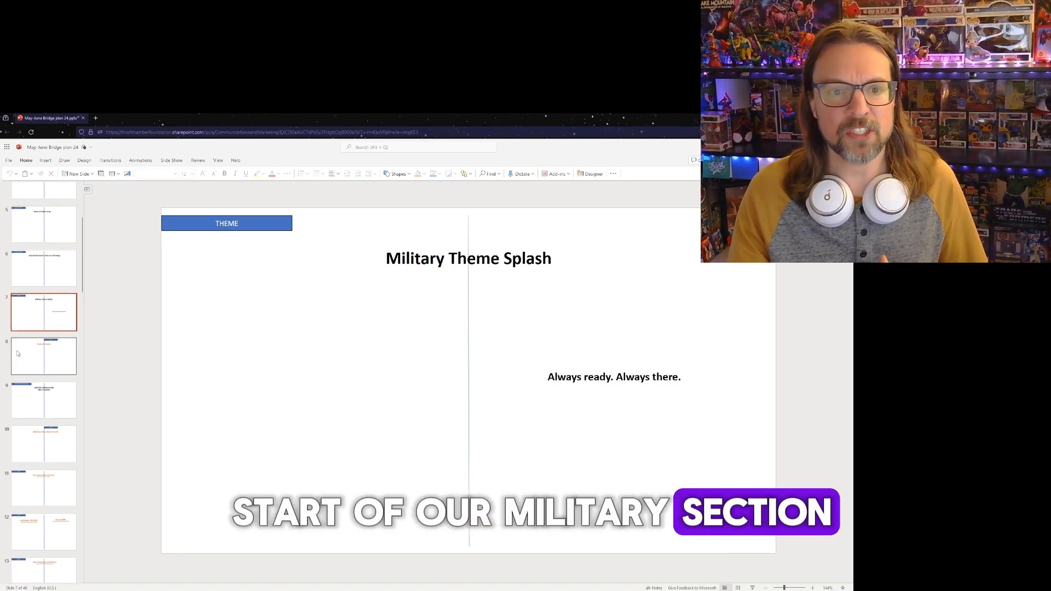
Review the Military Appreciation Night Promo, unit fun facts, and new commander 119 Wing and 136 Infantry pages
{"action": "left_click", "coordinate": [43, 401]}
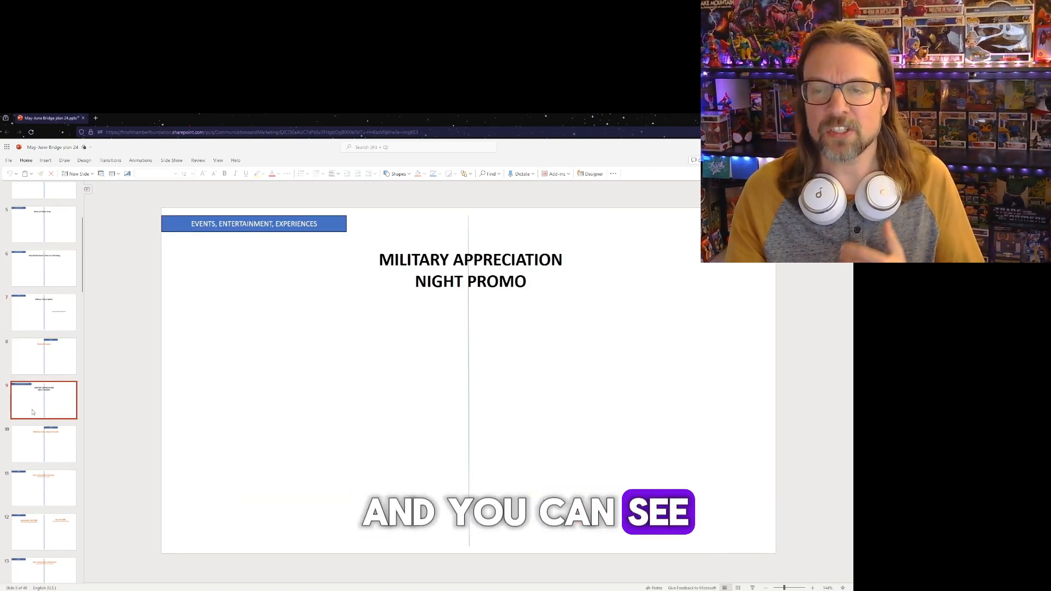
{"action": "left_click", "coordinate": [42, 348]}
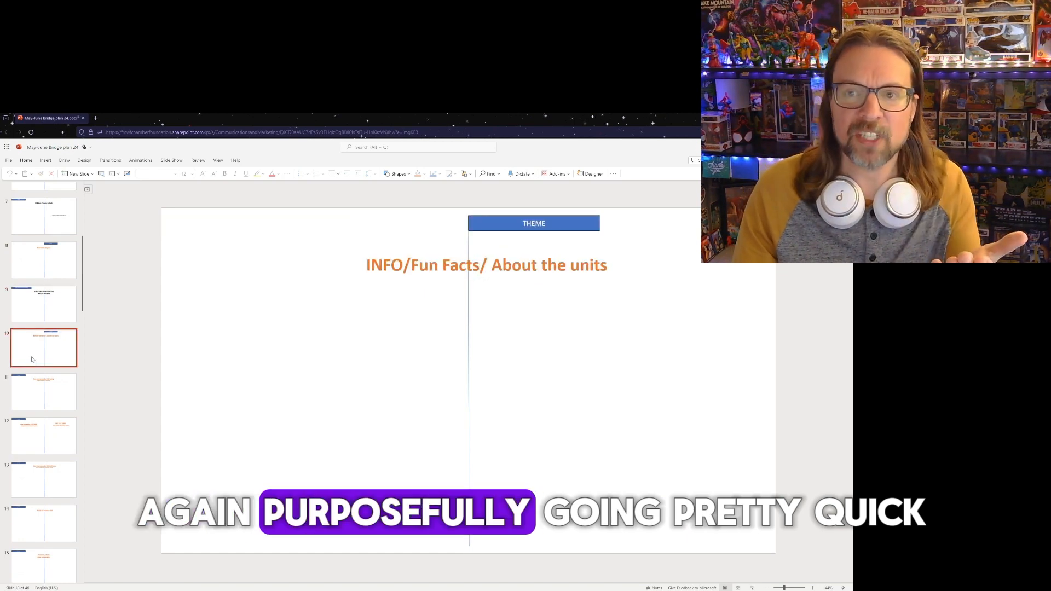
{"action": "left_click", "coordinate": [43, 392]}
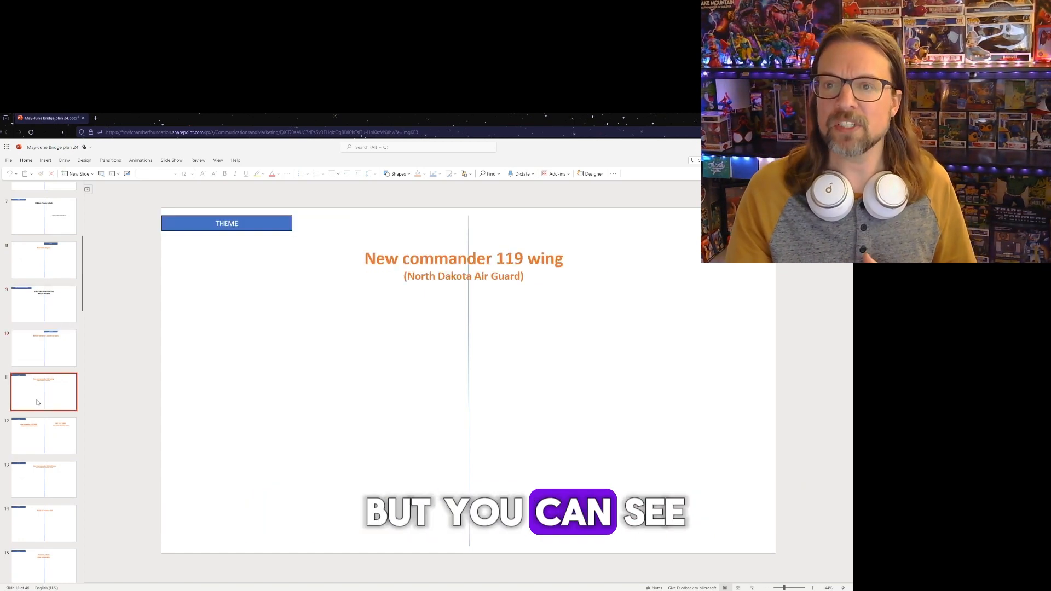
{"action": "left_click", "coordinate": [43, 371]}
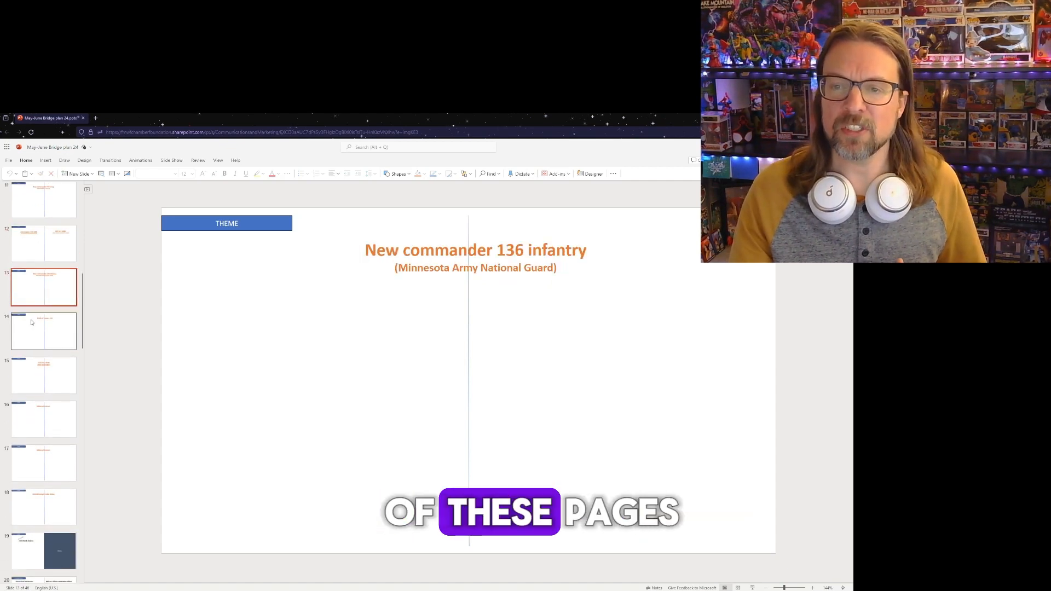
Review the Folds of Honor, Military Museum and United Savings Credit Union pages
{"action": "left_click", "coordinate": [42, 330]}
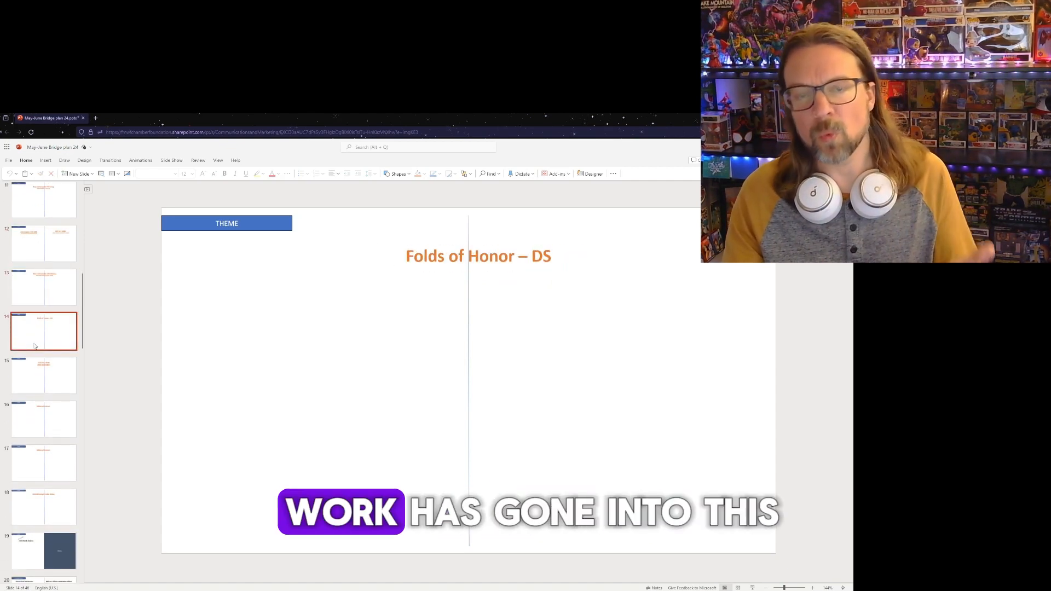
{"action": "left_click", "coordinate": [44, 376]}
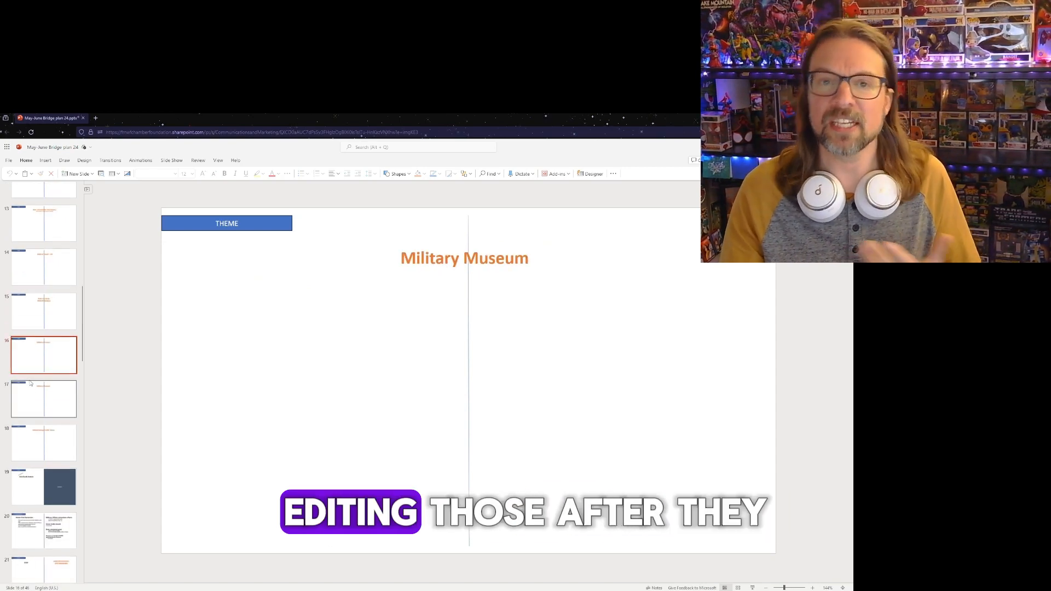
{"action": "left_click", "coordinate": [43, 398]}
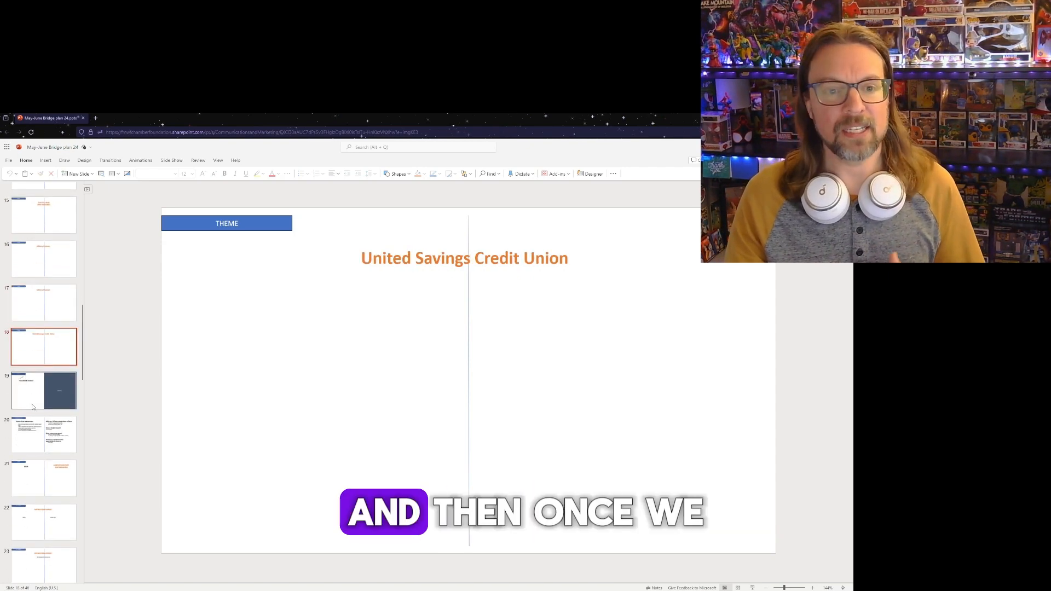
Review the USS North Dakota, ESGR and Sanford Military, Foundation Spread, AG Summit and ChamberChoice Awards pages
{"action": "left_click", "coordinate": [43, 389]}
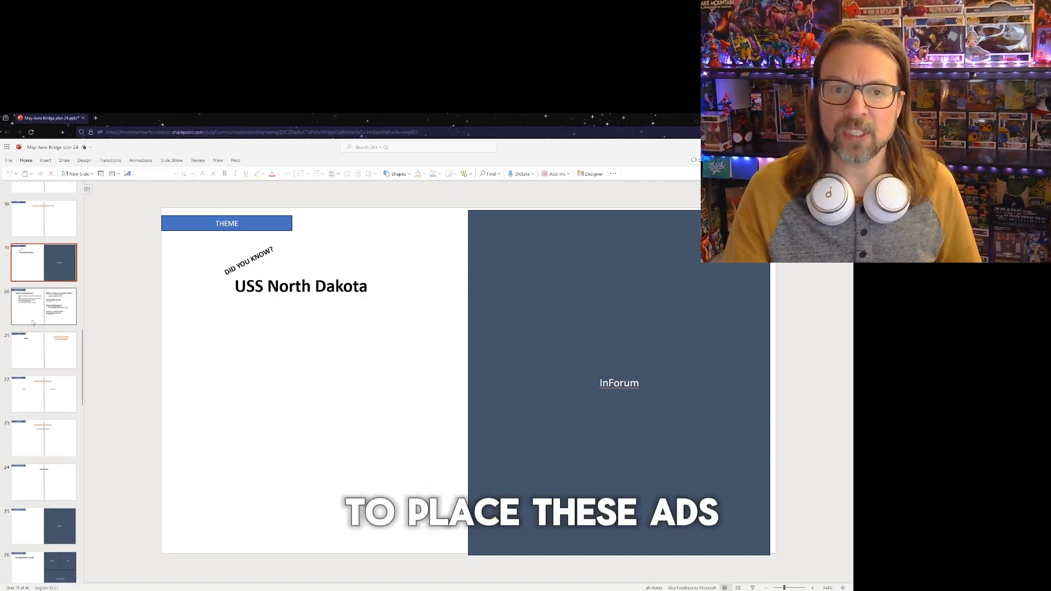
{"action": "left_click", "coordinate": [42, 306]}
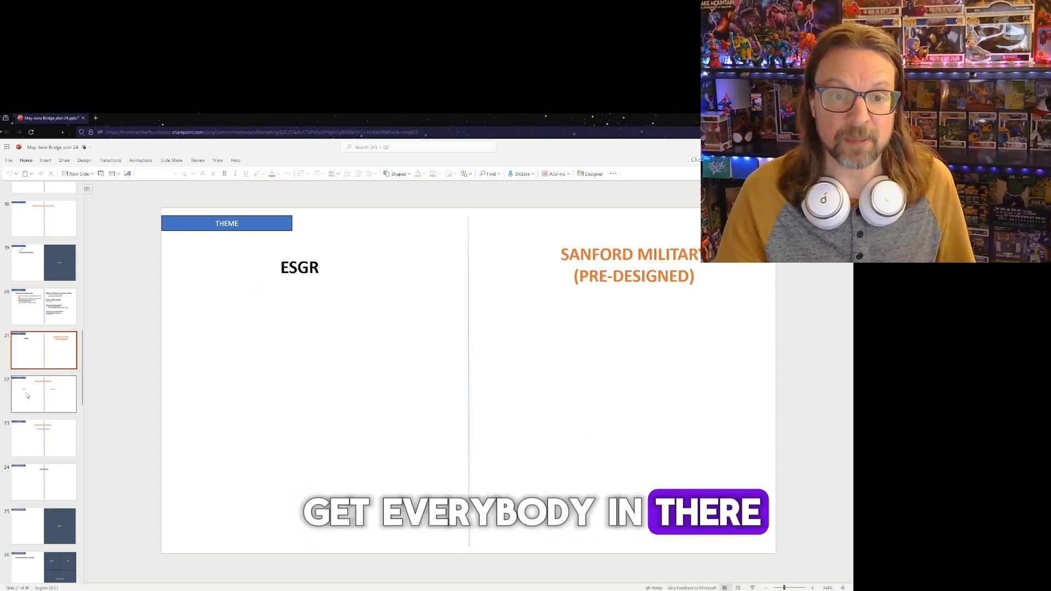
{"action": "left_click", "coordinate": [42, 393]}
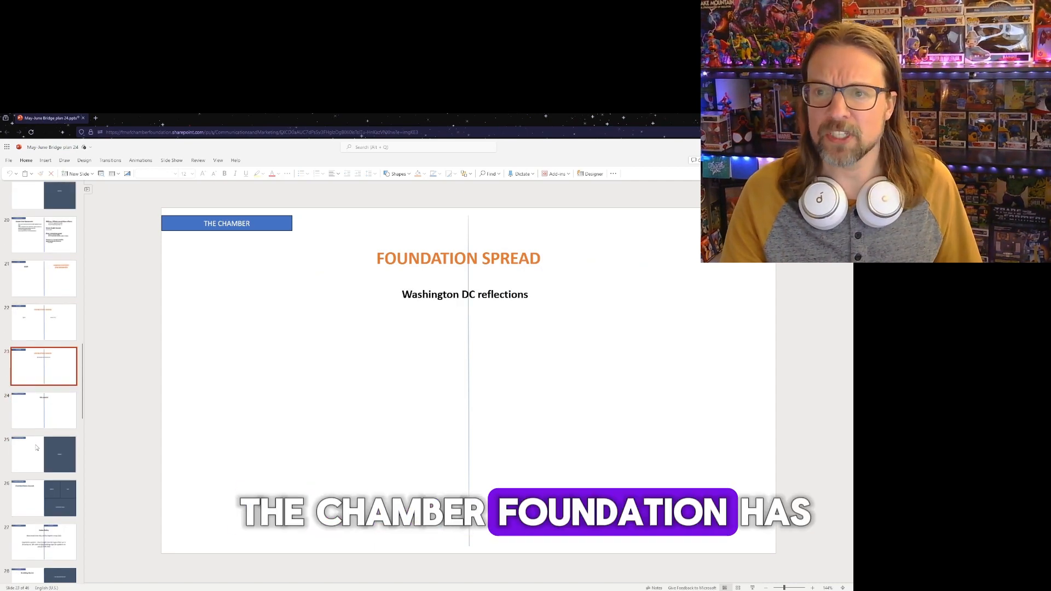
{"action": "left_click", "coordinate": [43, 354]}
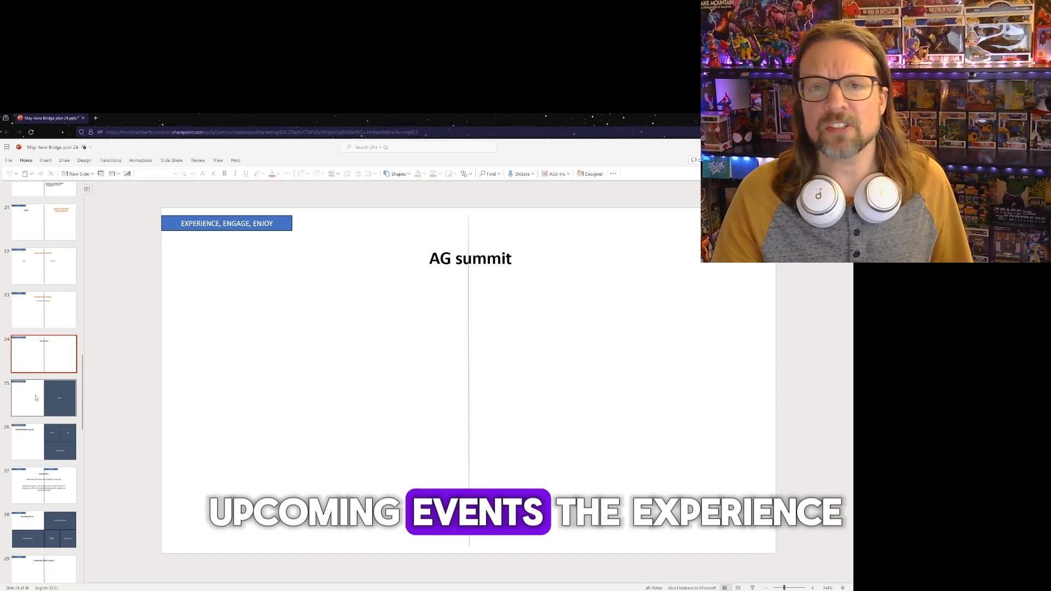
{"action": "left_click", "coordinate": [44, 398]}
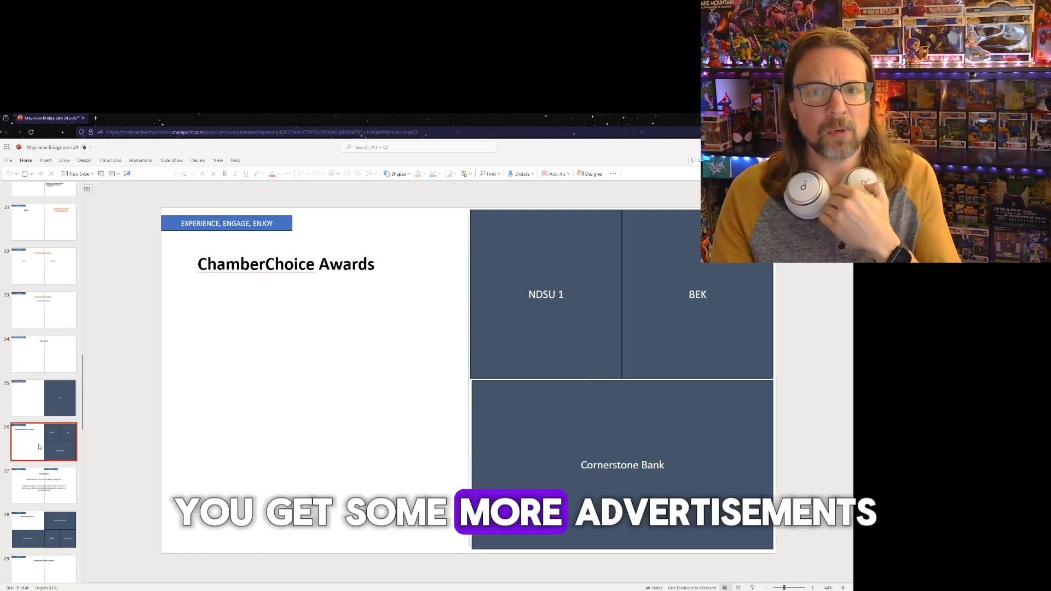
Show slide 29, the Leadership FMWF projects page in The Chamber section
{"action": "scroll", "scroll_direction": "down", "scroll_amount": 3}
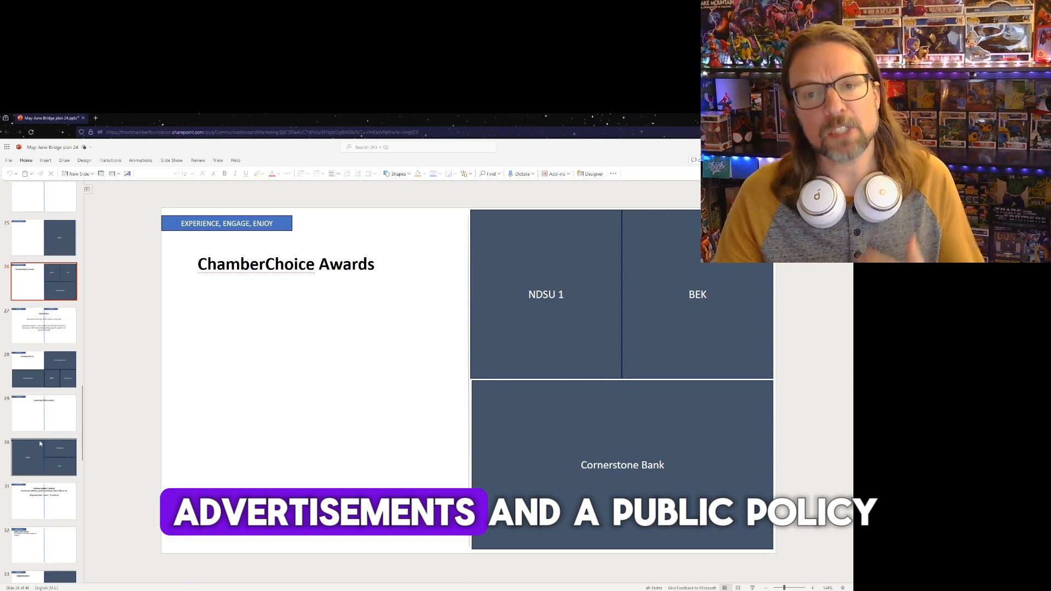
{"action": "left_click", "coordinate": [43, 325]}
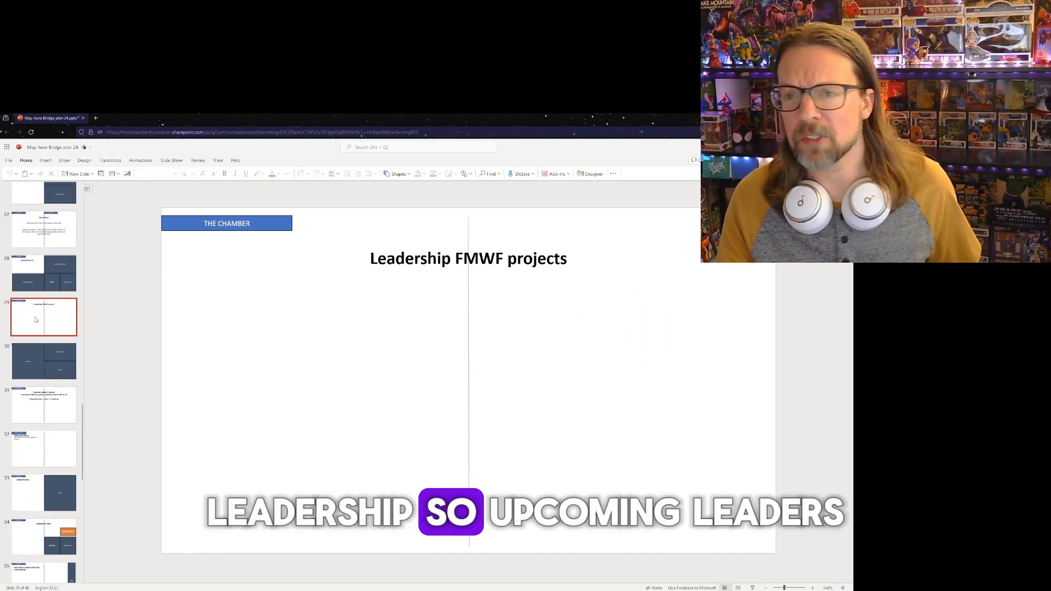
Review the BCBSND full-page ads, April Eggs Recap, Anniversaries and Ribbon Cuttings pages
{"action": "left_click", "coordinate": [43, 361]}
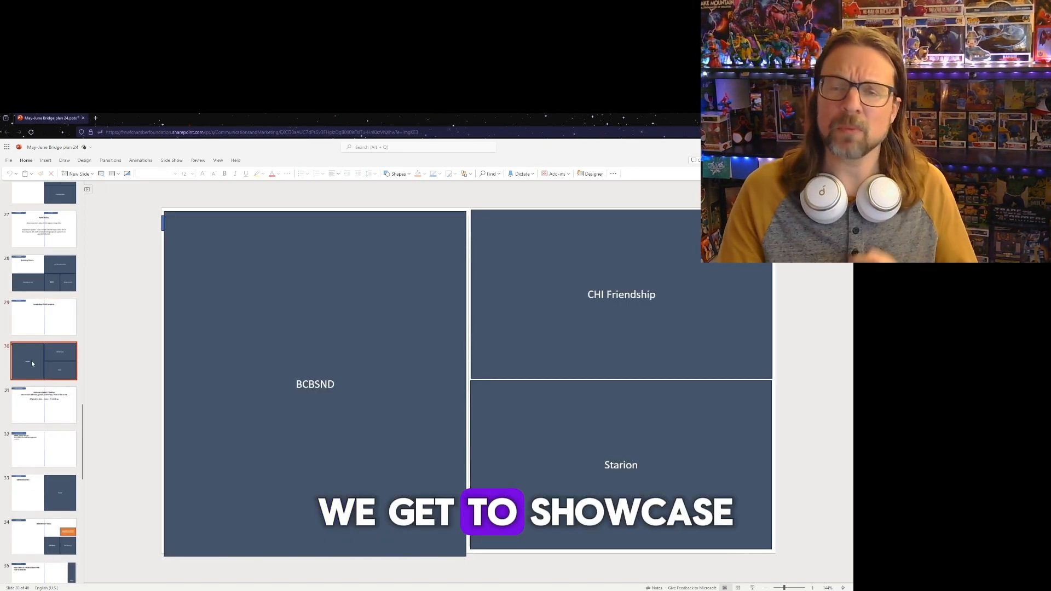
{"action": "left_click", "coordinate": [43, 309]}
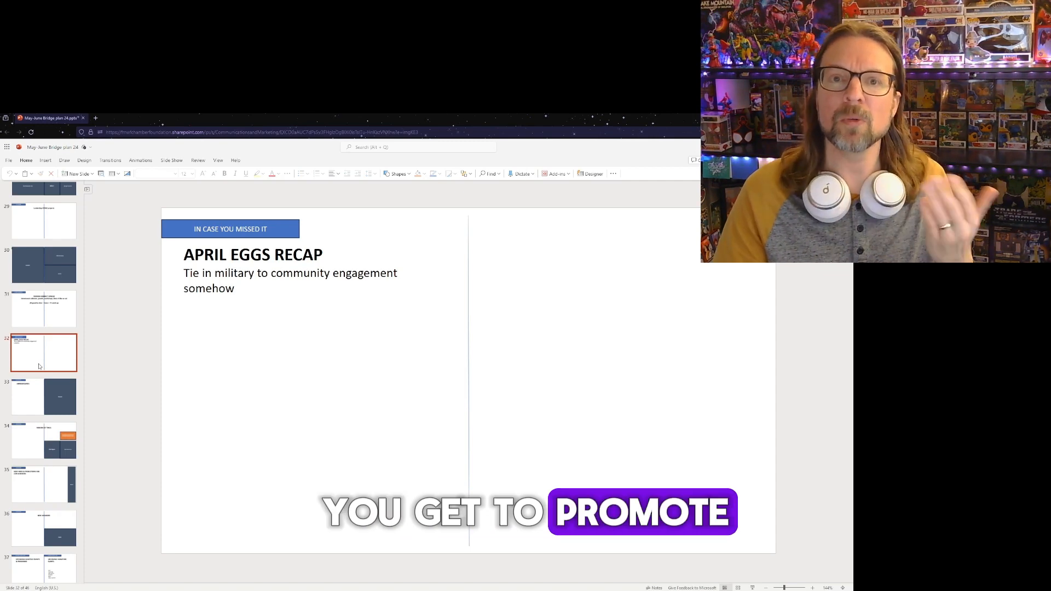
{"action": "left_click", "coordinate": [43, 396]}
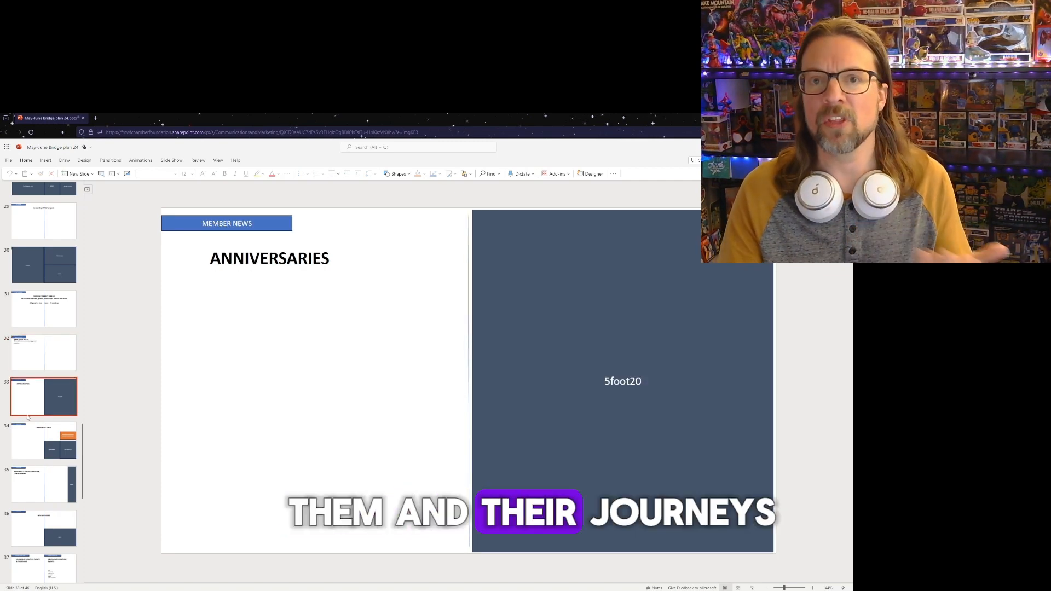
{"action": "left_click", "coordinate": [43, 440]}
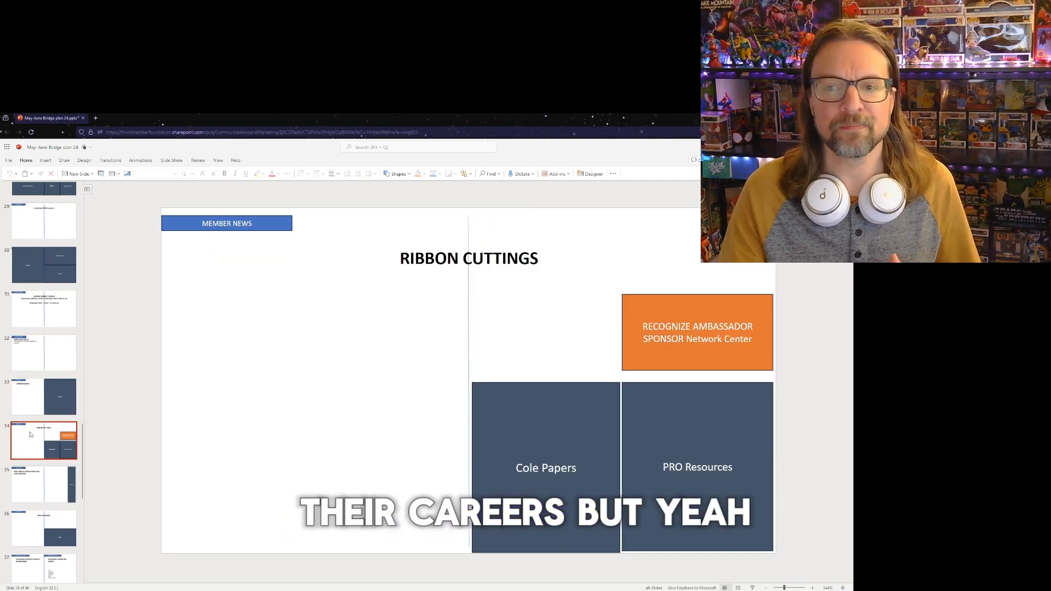
Review the new hires and promotions and Program & Event Sponsors pages, ending on the Alerus back cover
{"action": "left_click", "coordinate": [43, 419]}
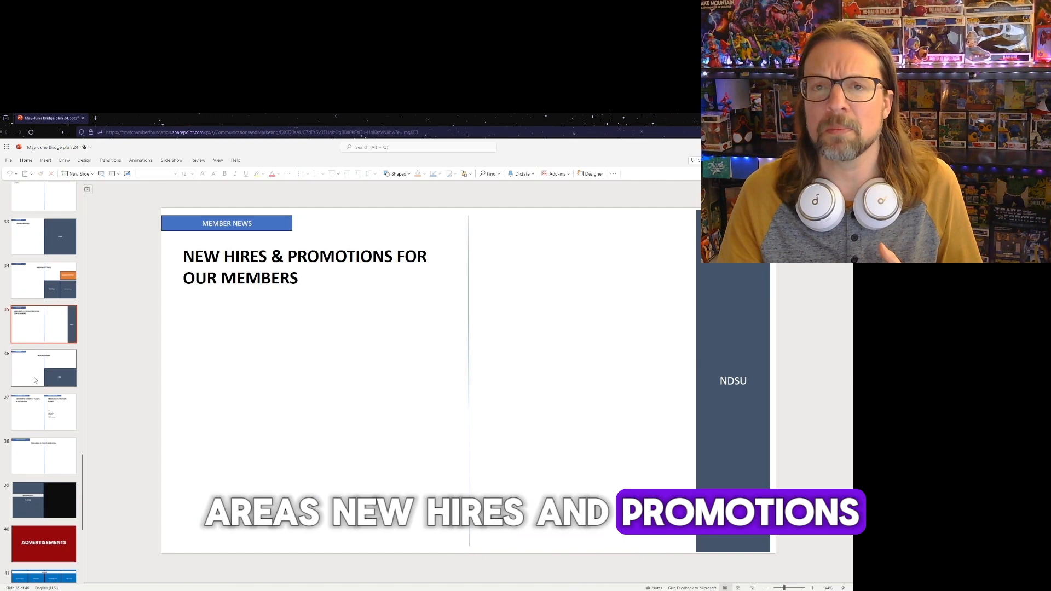
{"action": "left_click", "coordinate": [43, 410]}
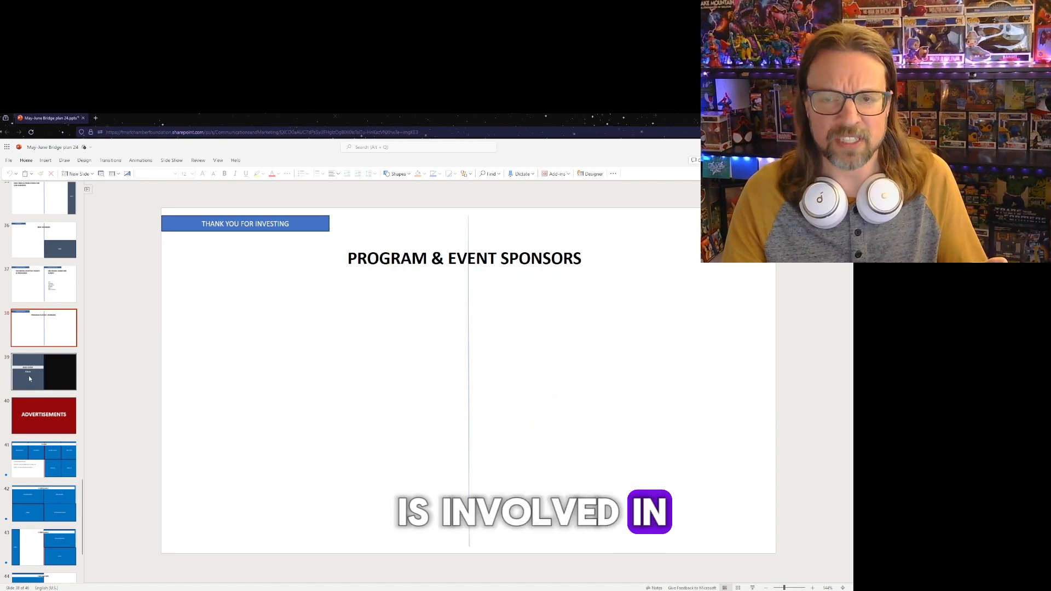
{"action": "left_click", "coordinate": [42, 371]}
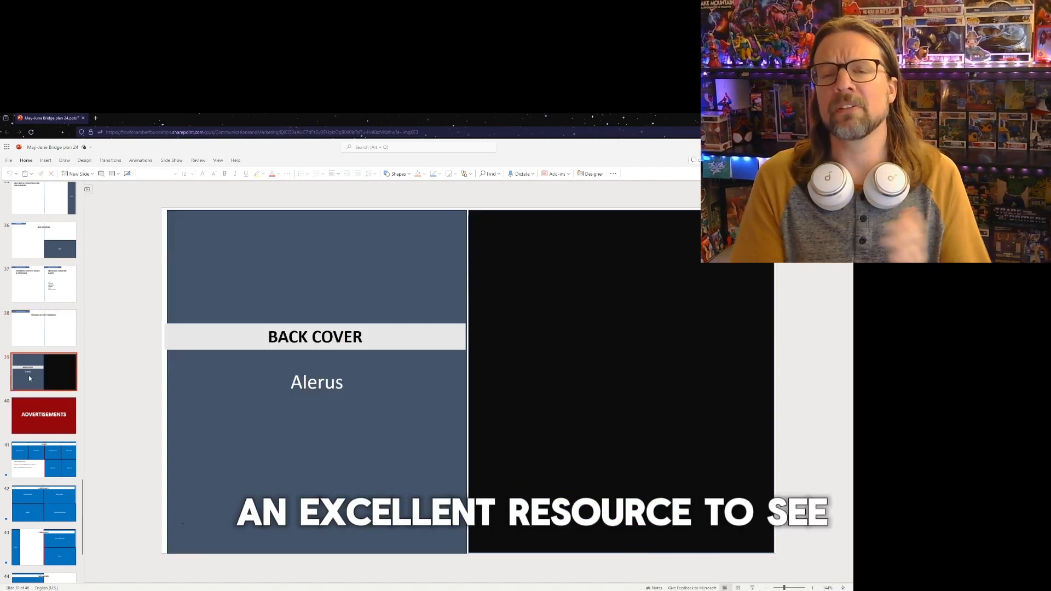